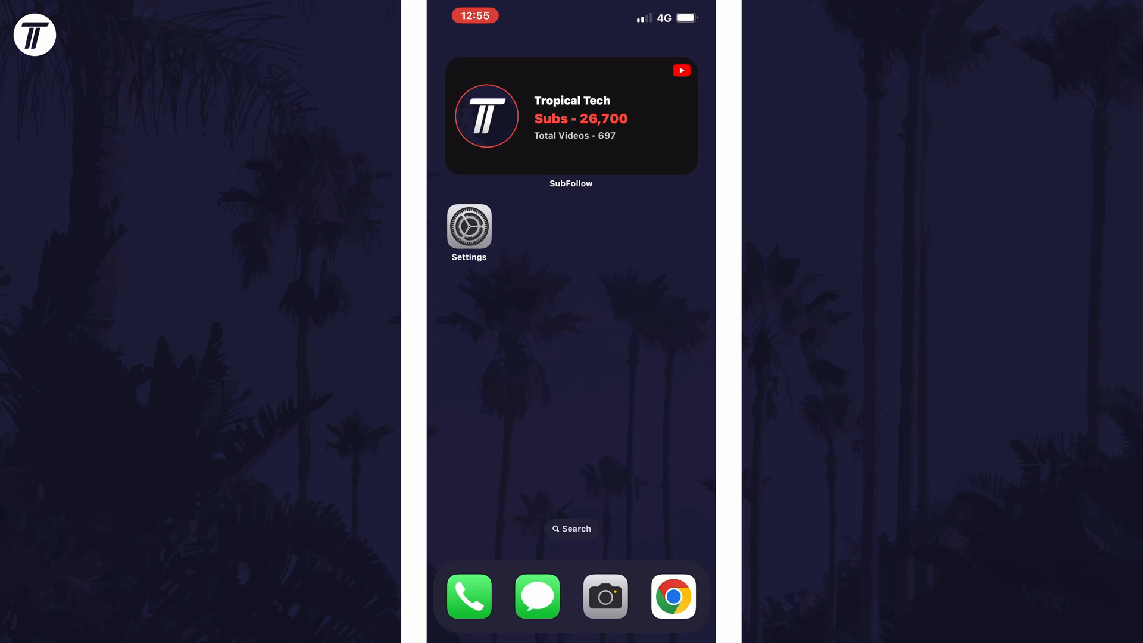
Launch Settings from the Home Screen icon
left_click(468, 232)
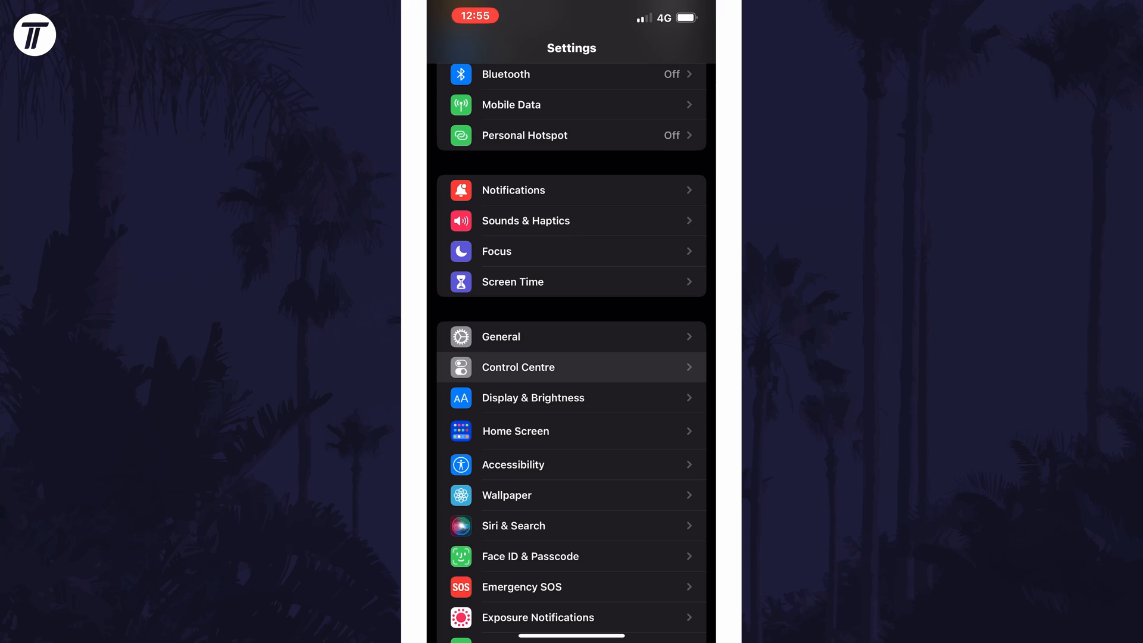
Open the Control Centre page and scroll down to More Controls to add Wallet
left_click(571, 366)
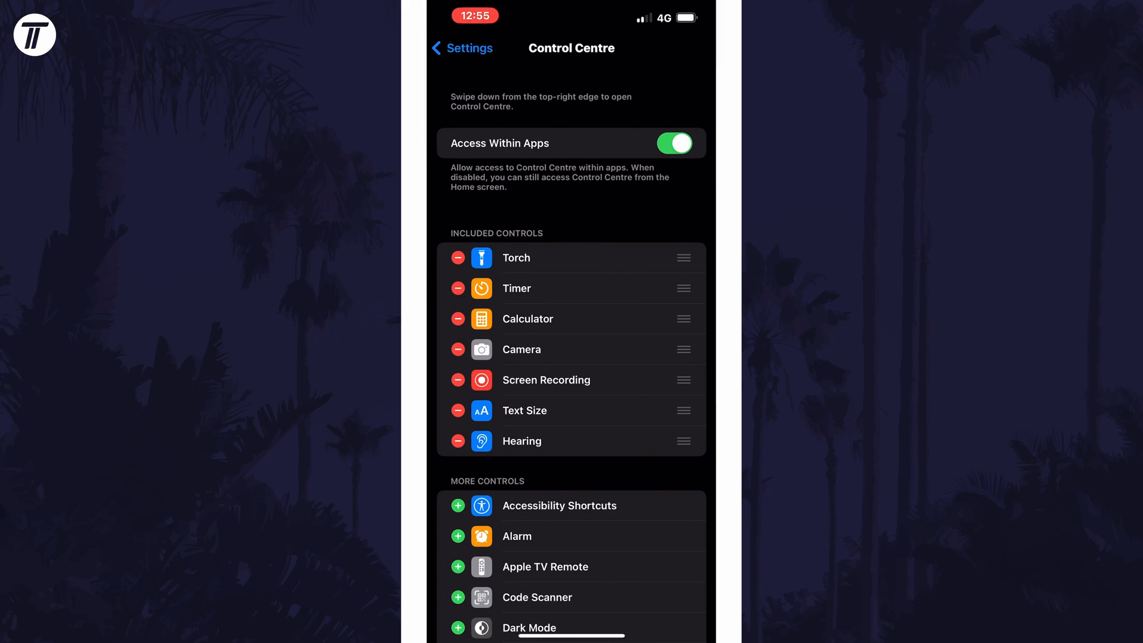
scroll("down", 3)
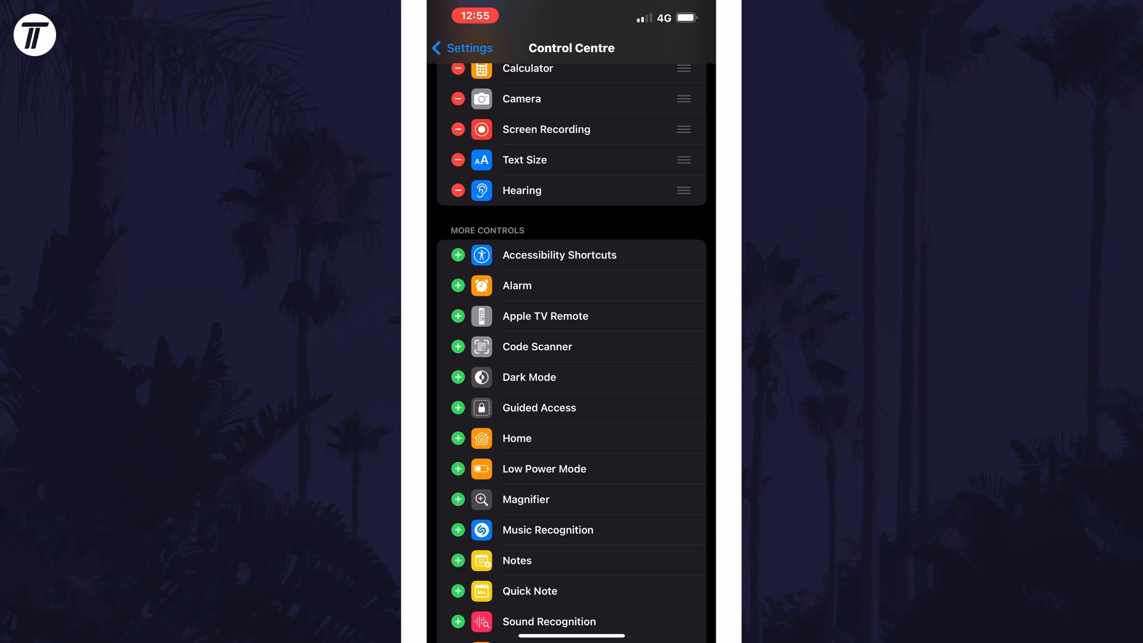
scroll("down", 3)
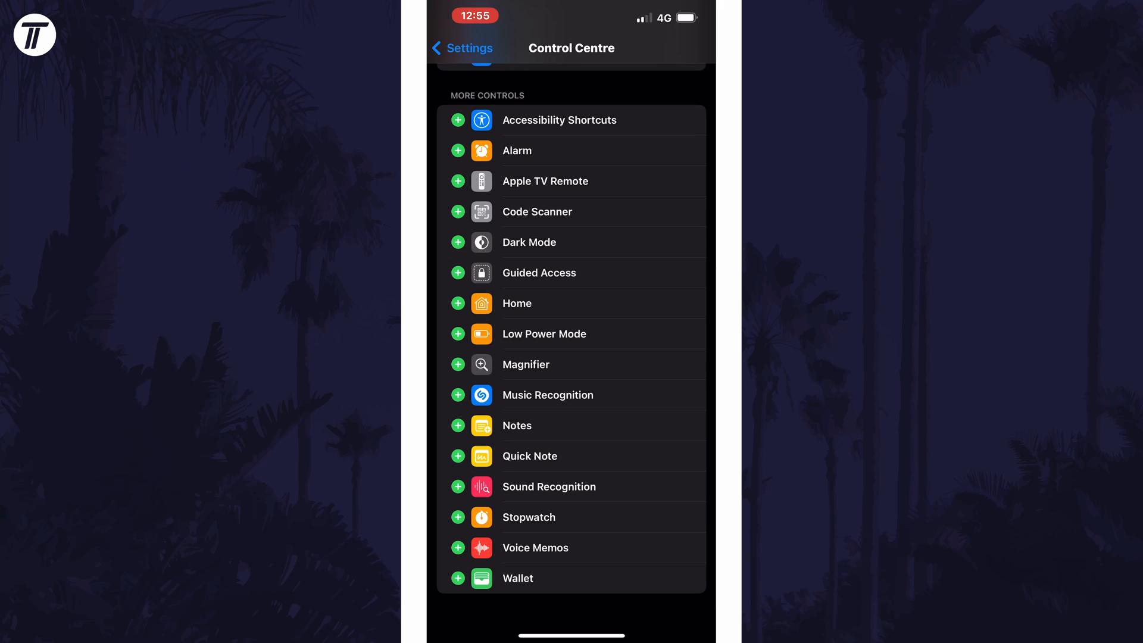
scroll("down", 3)
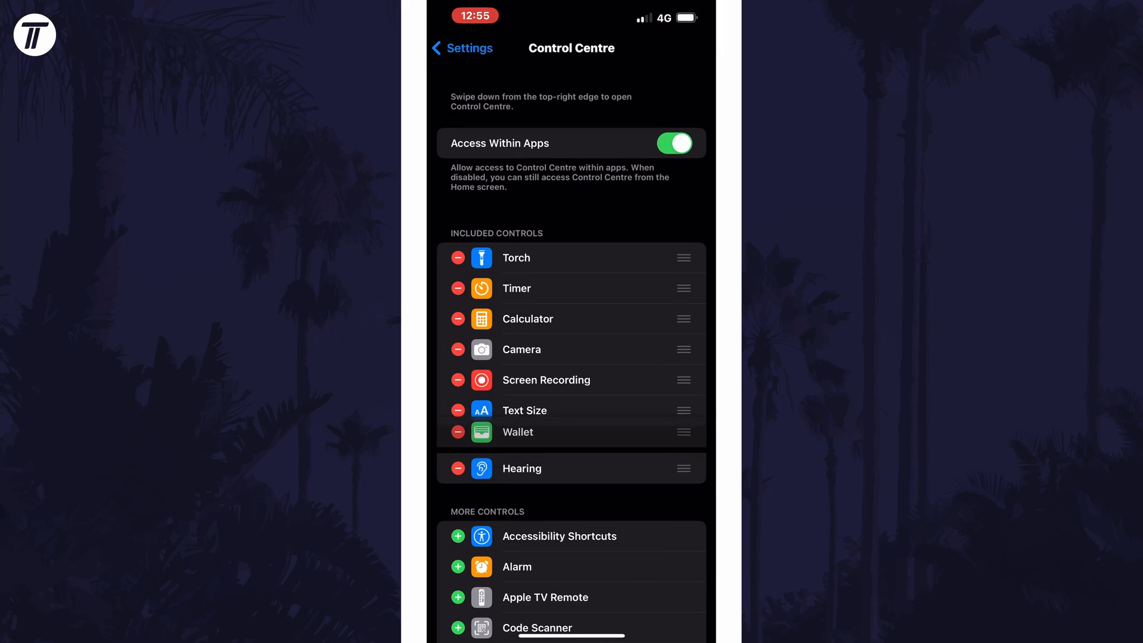
left_click_drag(683, 431, 682, 269)
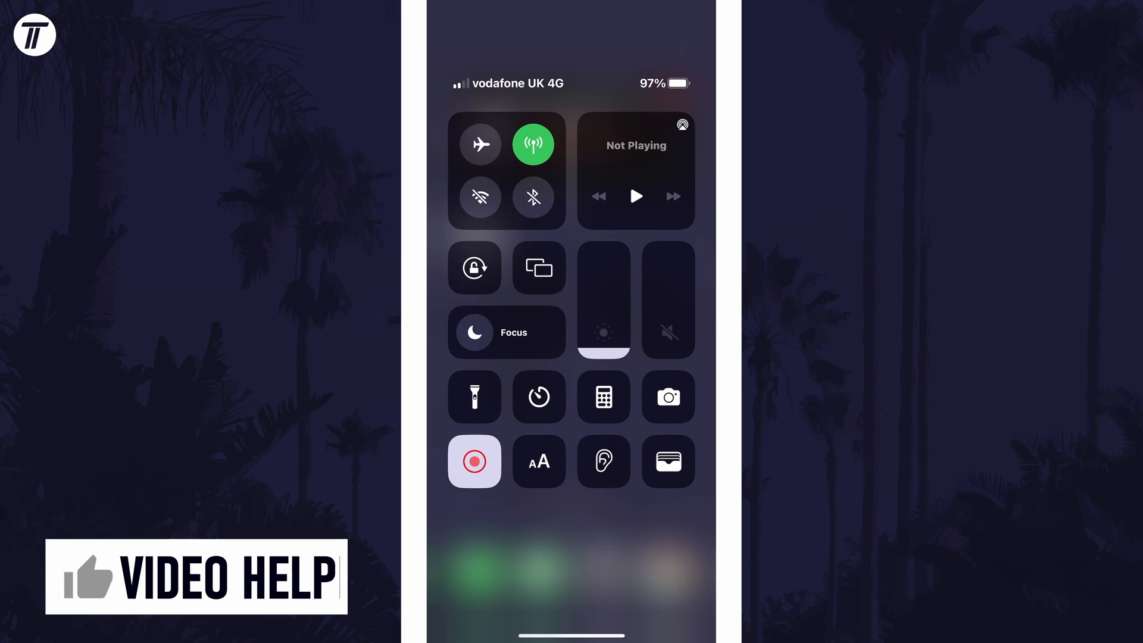
Open the Control Centre overlay and check the Wallet icon after Hearing
left_click(202, 576)
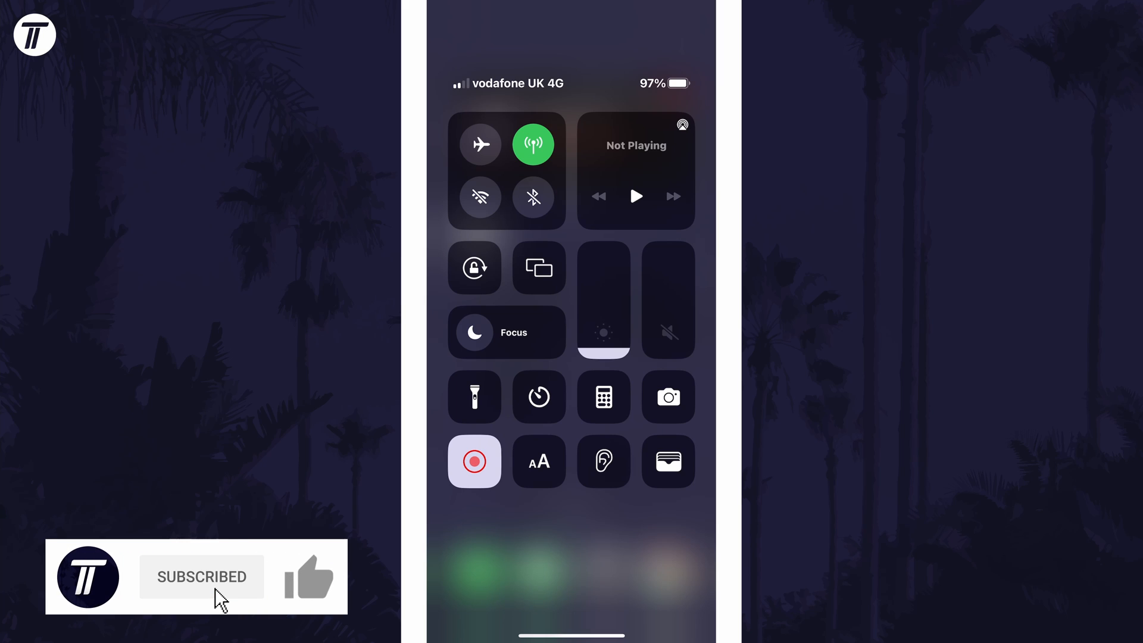
left_click(308, 577)
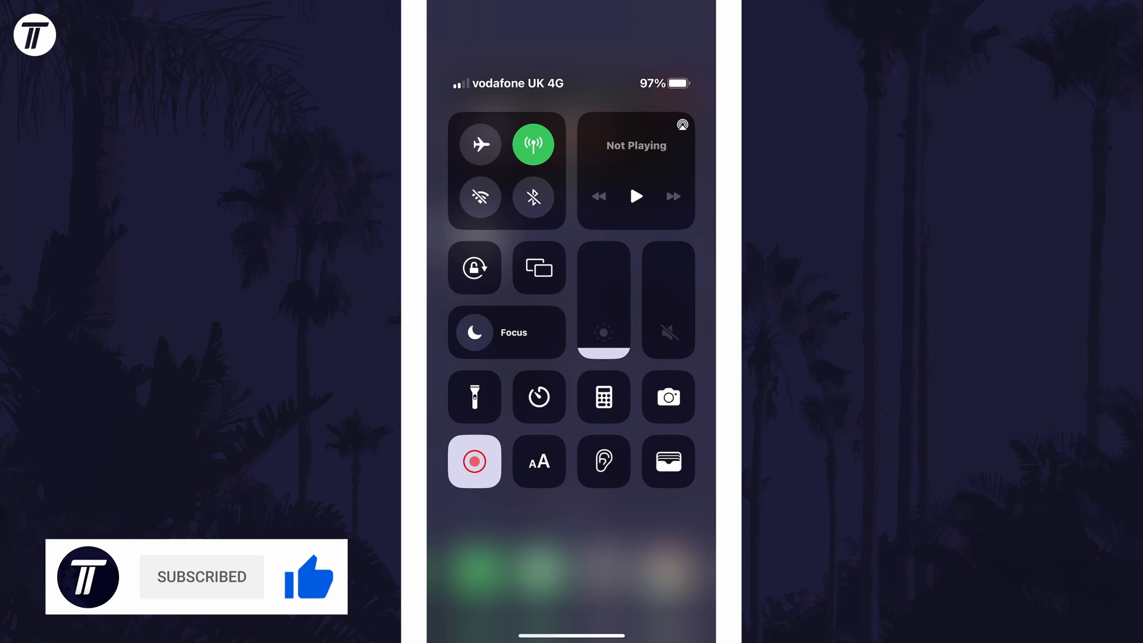